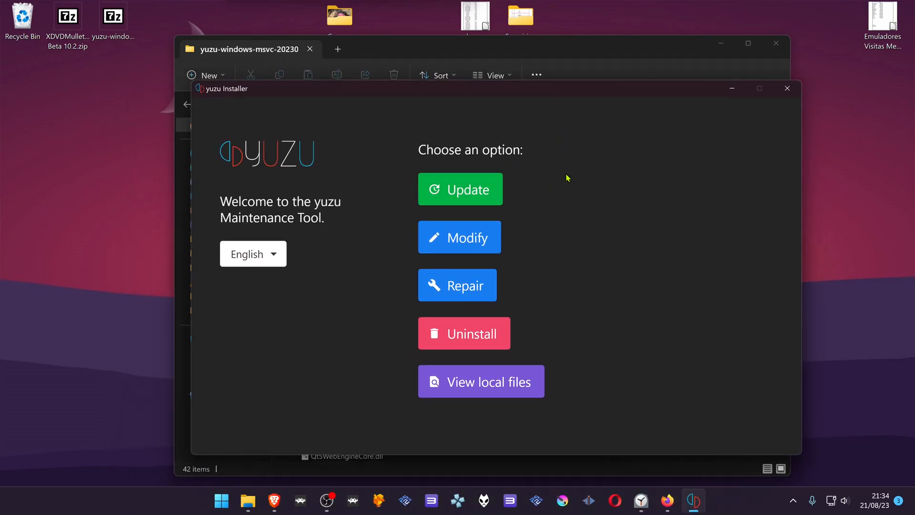
pyautogui.moveTo(330, 227)
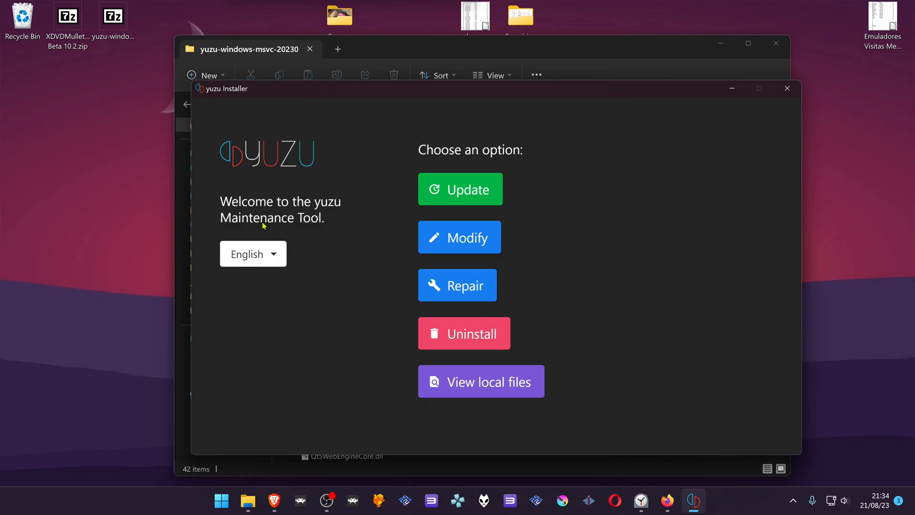
pyautogui.moveTo(491, 204)
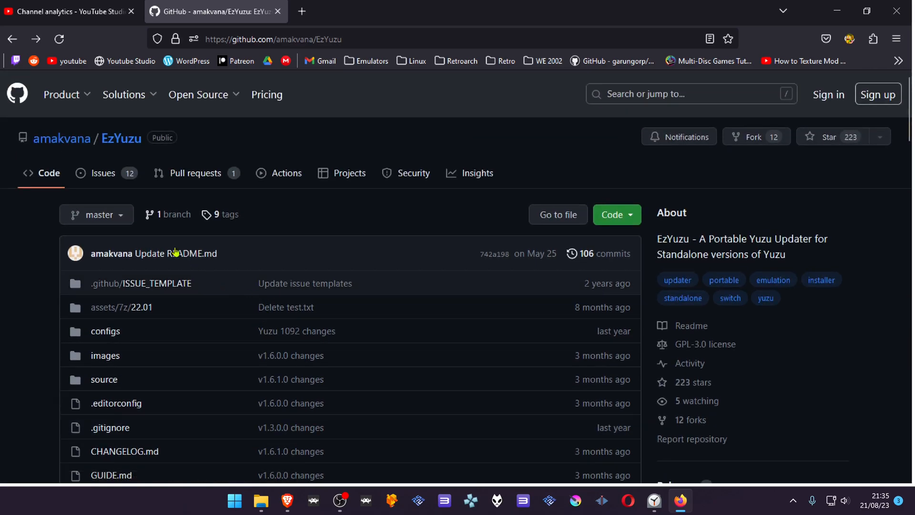
# Step: Reach the EzYuzu v1.6.1.0 release page from the repository's releases list
pyautogui.scroll(-3)
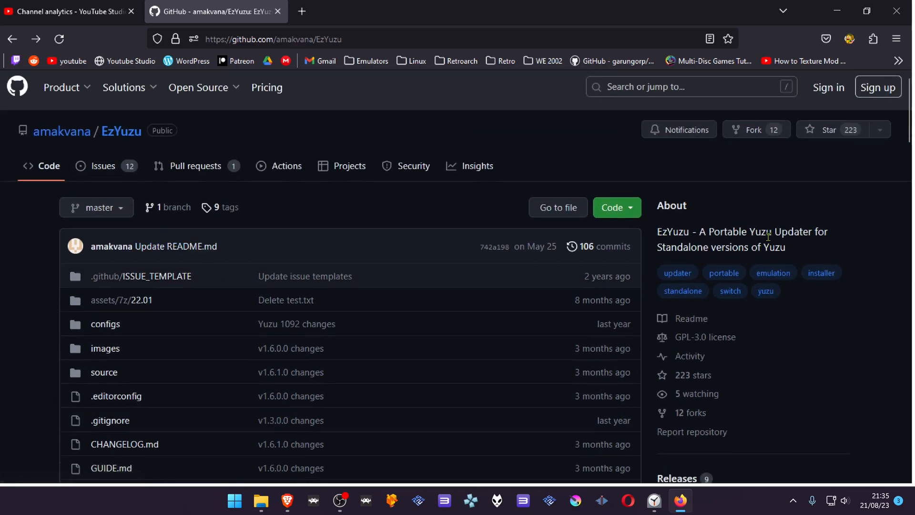
pyautogui.scroll(-3)
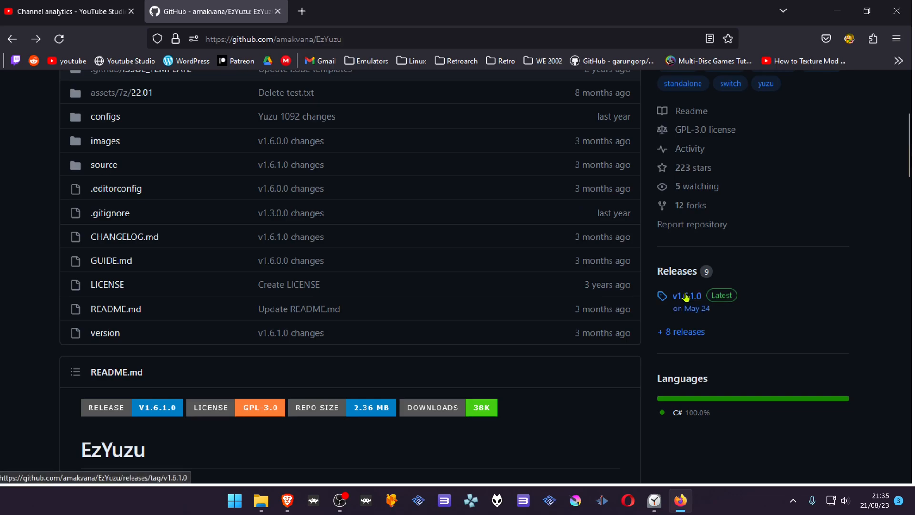
pyautogui.click(687, 296)
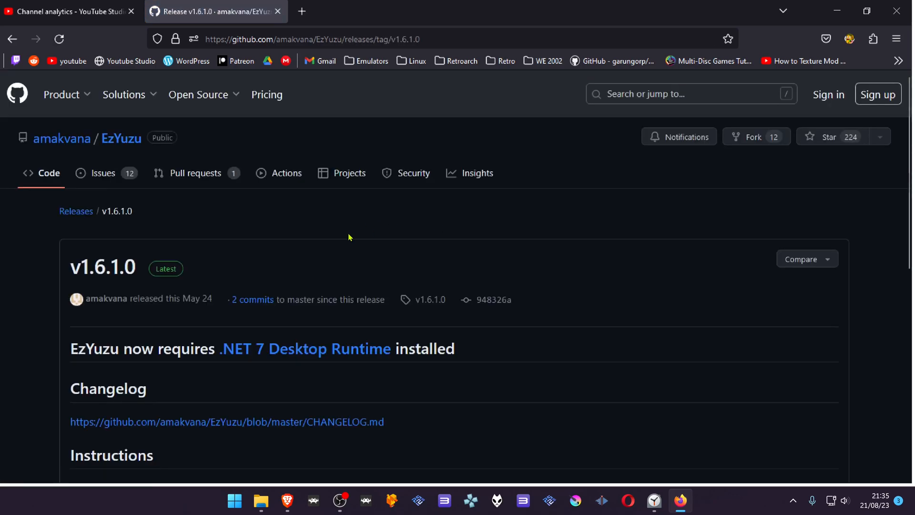
pyautogui.scroll(-3)
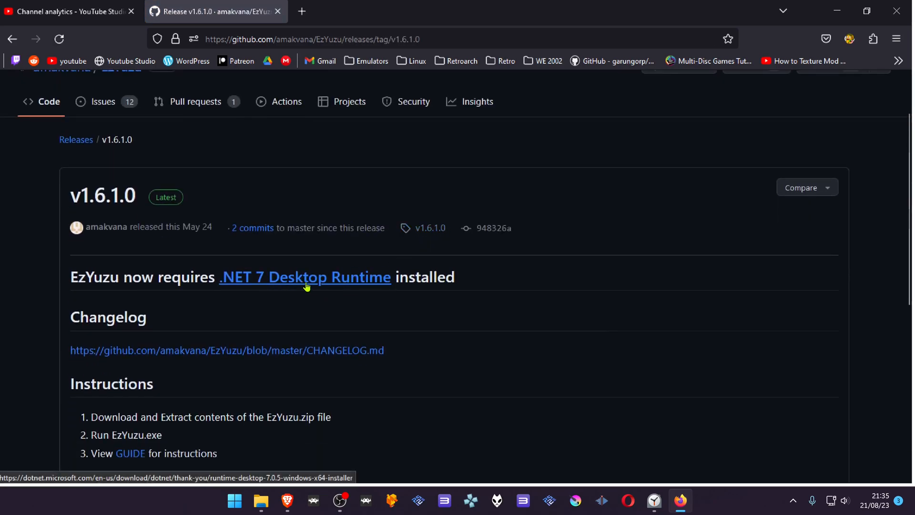
# Step: Save the .NET 7 Desktop Runtime installer to the Desktop and return to the release page
pyautogui.click(304, 276)
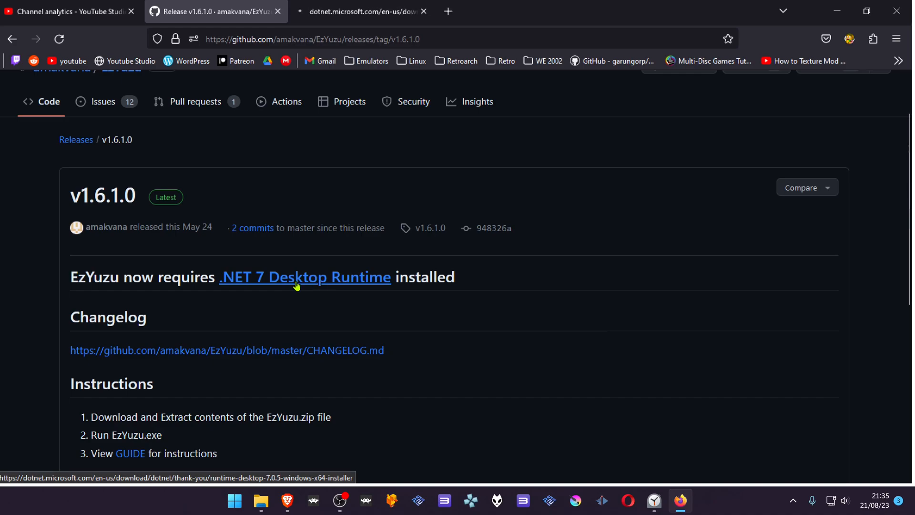
pyautogui.click(306, 277)
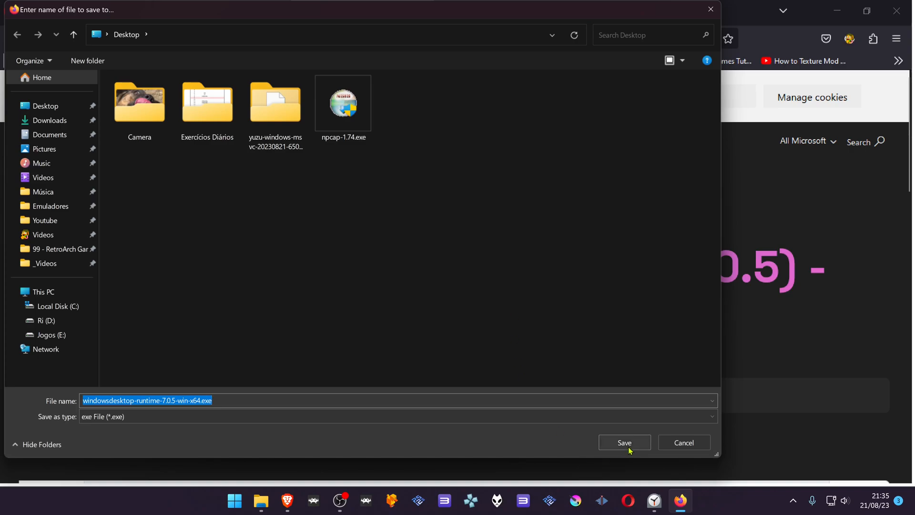
pyautogui.click(624, 442)
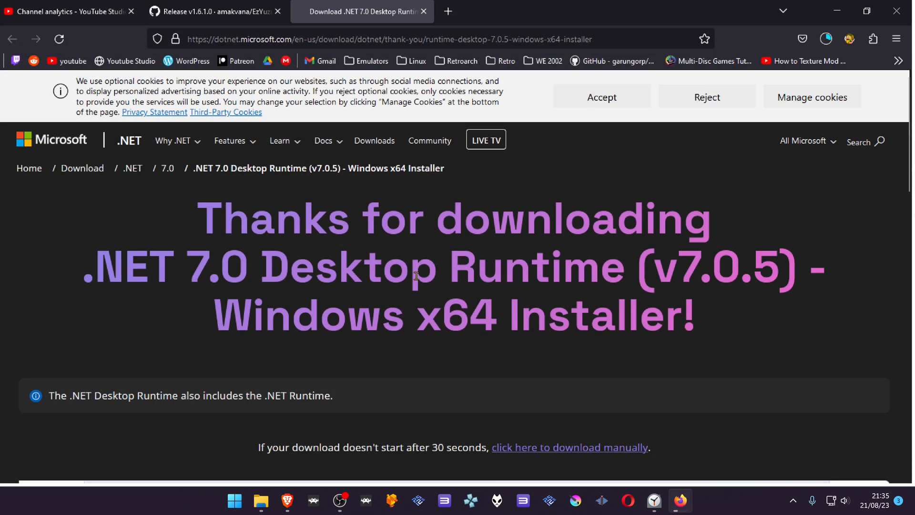
pyautogui.click(214, 12)
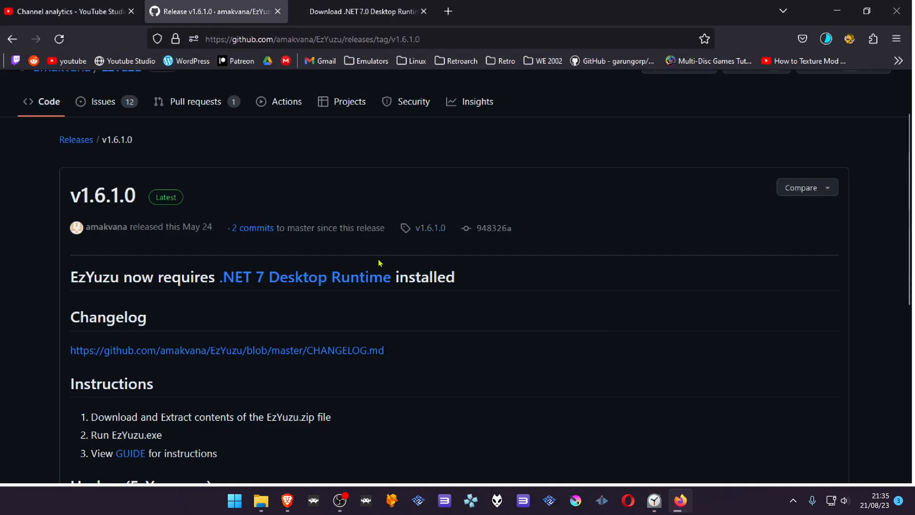
pyautogui.scroll(-3)
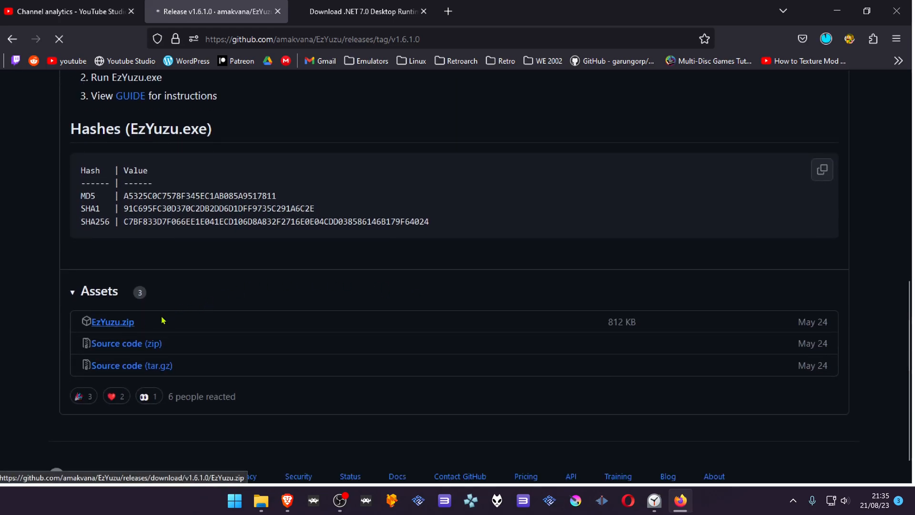
# Step: Save the EzYuzu.zip asset to the Desktop and minimize the browser
pyautogui.click(111, 321)
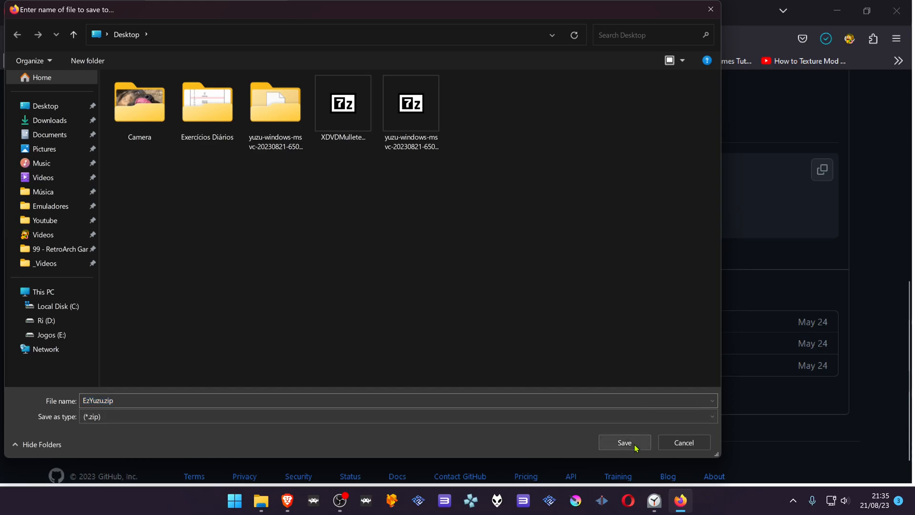
pyautogui.click(624, 442)
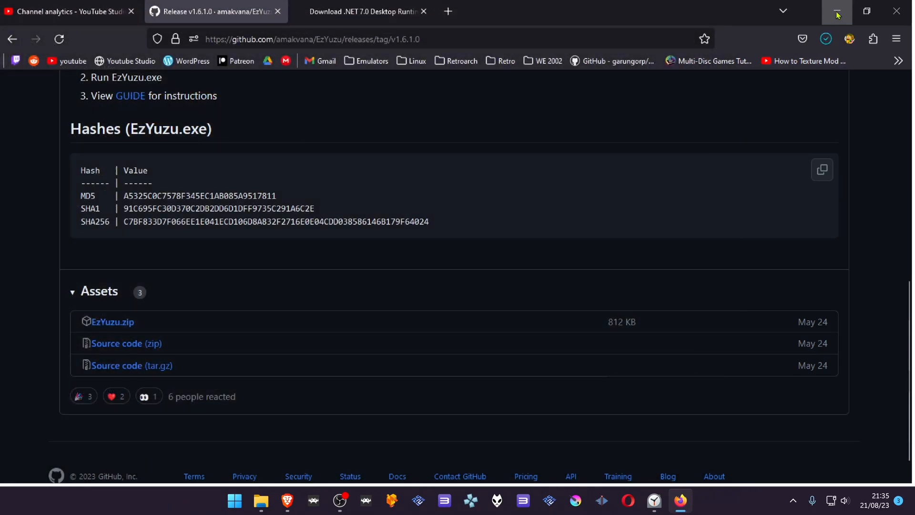
pyautogui.click(260, 501)
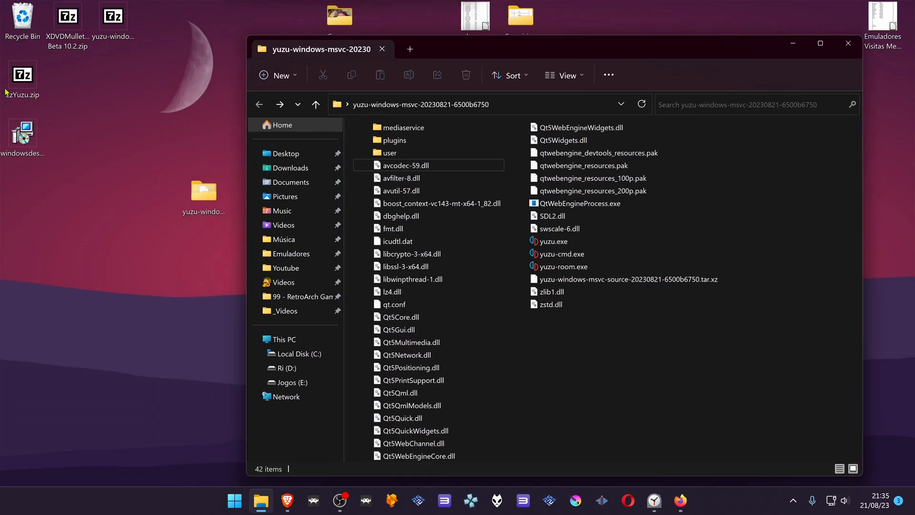
# Step: Extract EzYuzu.exe from EzYuzu.zip into the yuzu-windows-msvc folder via 7-Zip
pyautogui.doubleClick(22, 75)
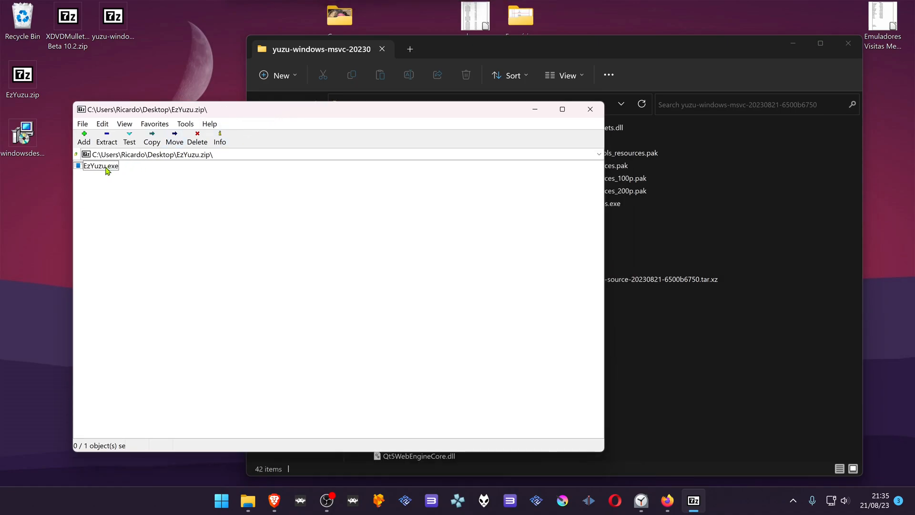
pyautogui.click(100, 166)
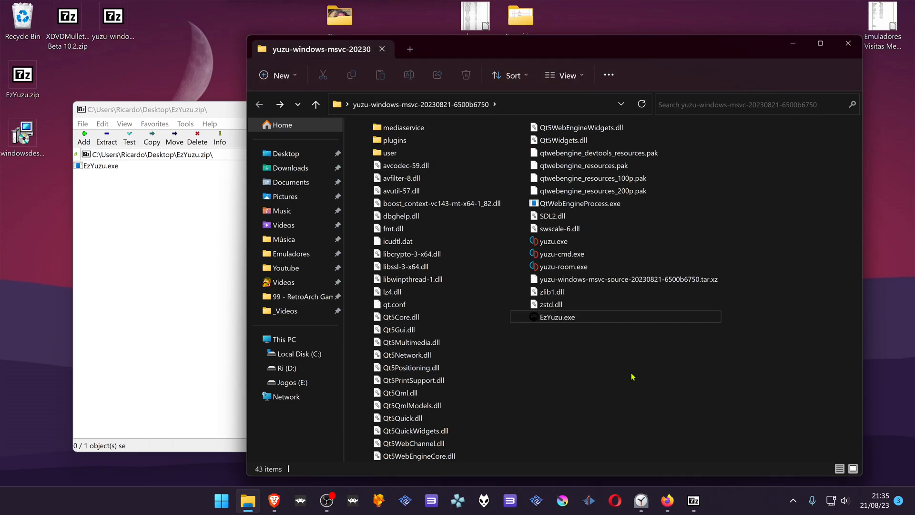
pyautogui.click(557, 317)
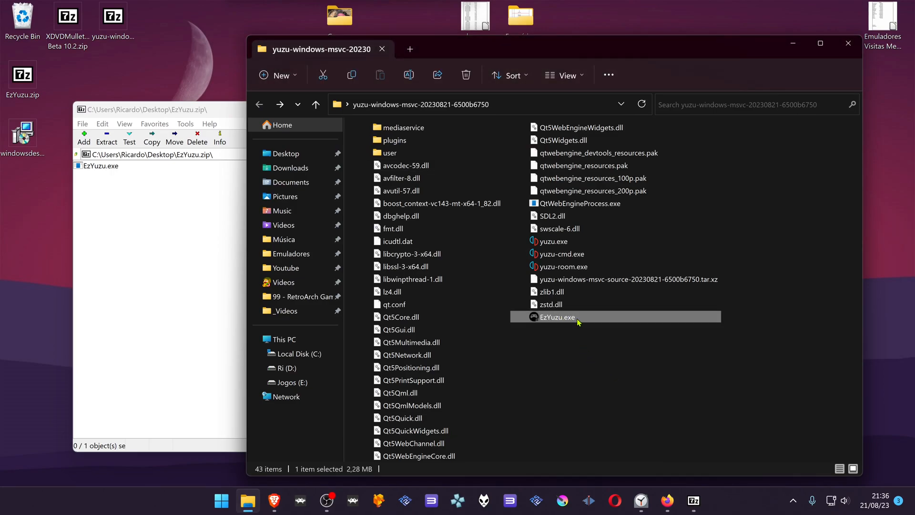
# Step: Launch EzYuzu.exe and set the Desktop yuzu-windows-msvc folder as its yuzu location
pyautogui.doubleClick(557, 317)
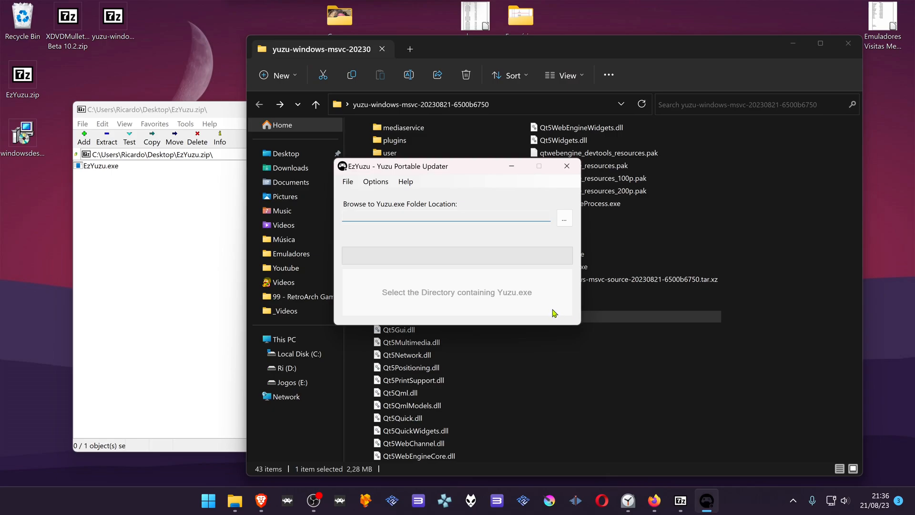
pyautogui.moveTo(438, 215)
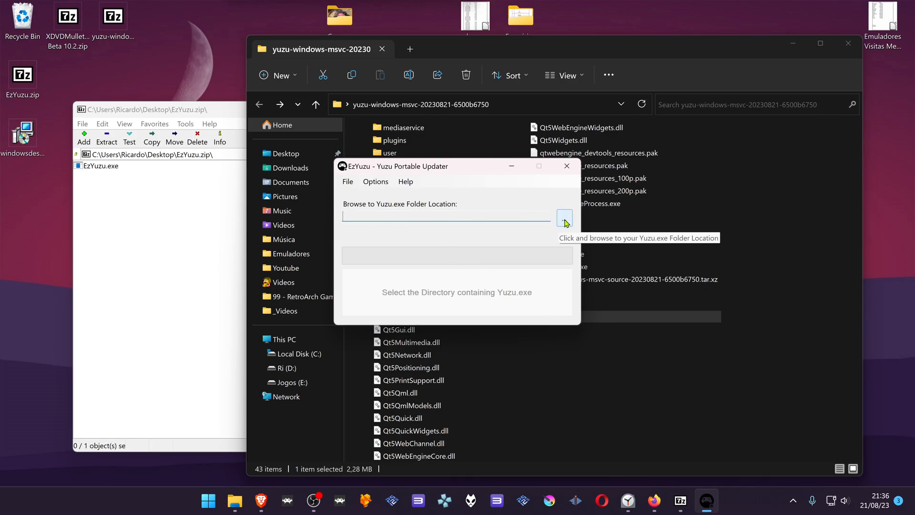
pyautogui.click(564, 220)
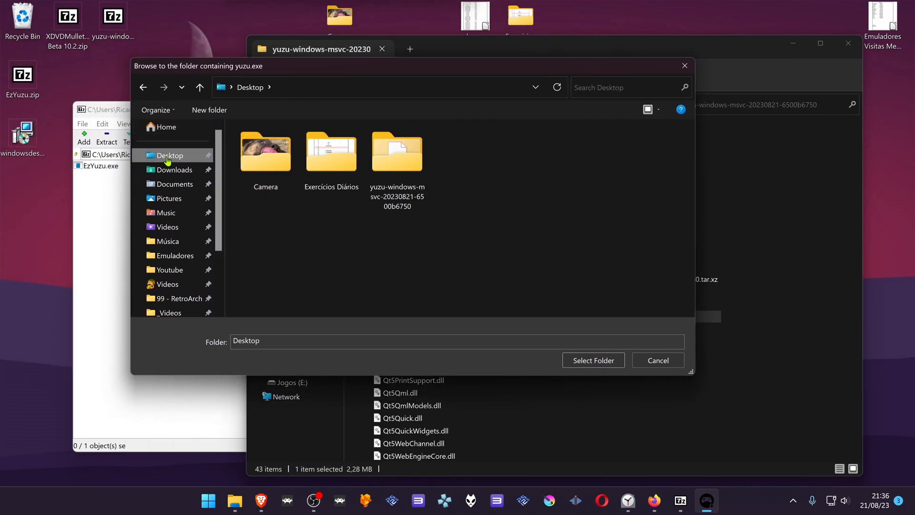
pyautogui.doubleClick(397, 151)
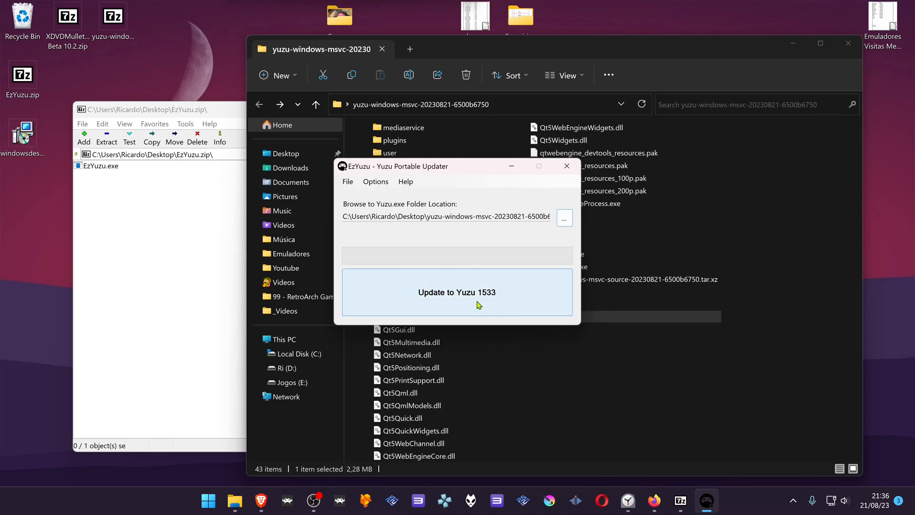
pyautogui.moveTo(473, 304)
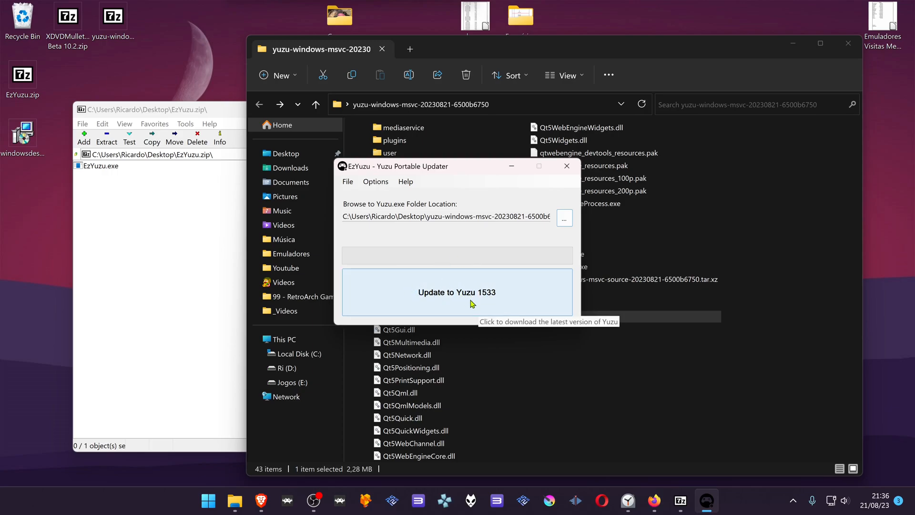
pyautogui.moveTo(494, 303)
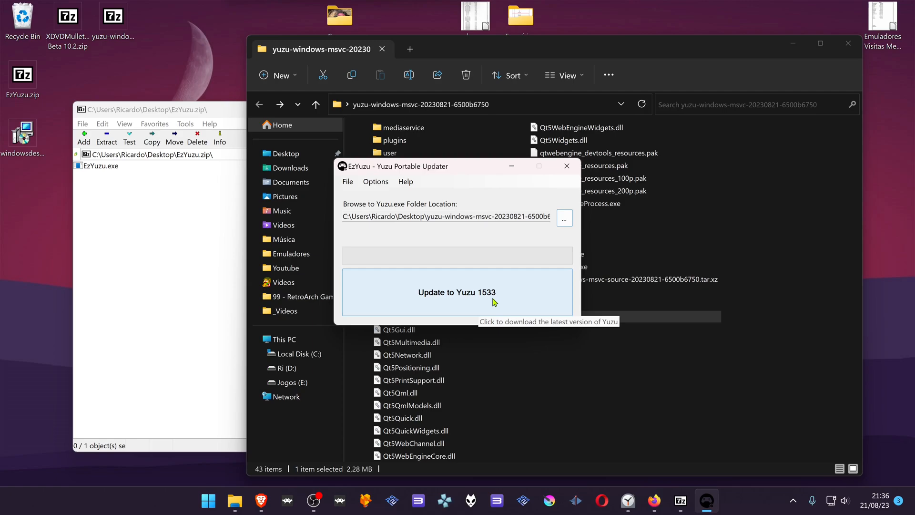
# Step: Start the 'Update to Yuzu 1533' download of yuzu Mainline 1533
pyautogui.click(457, 291)
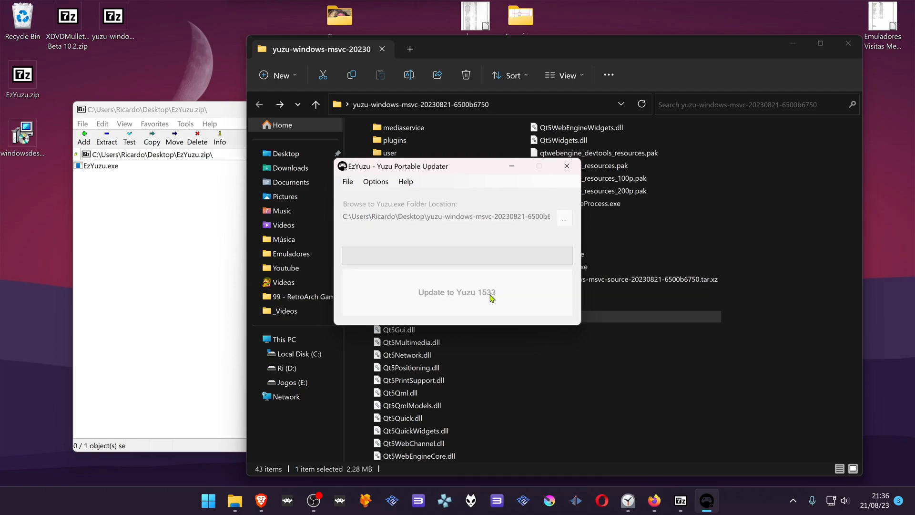
pyautogui.click(457, 292)
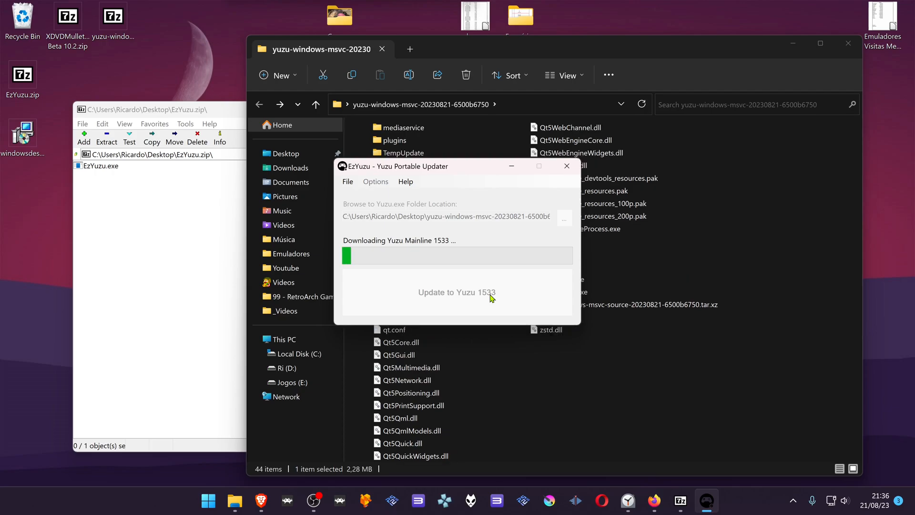